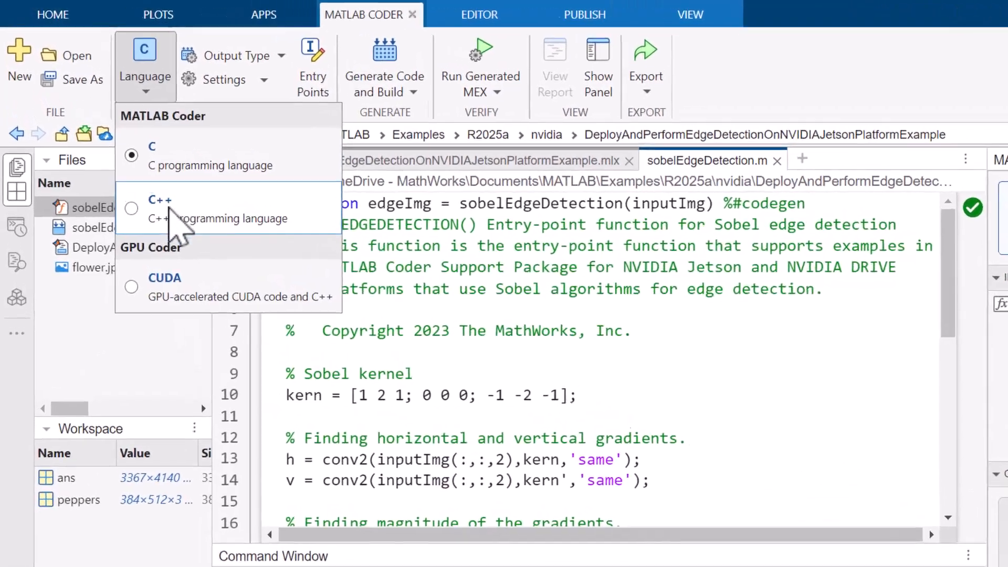
Switch the generated language to C++ and trace MATLAB source lines to generated code.
left_click(160, 206)
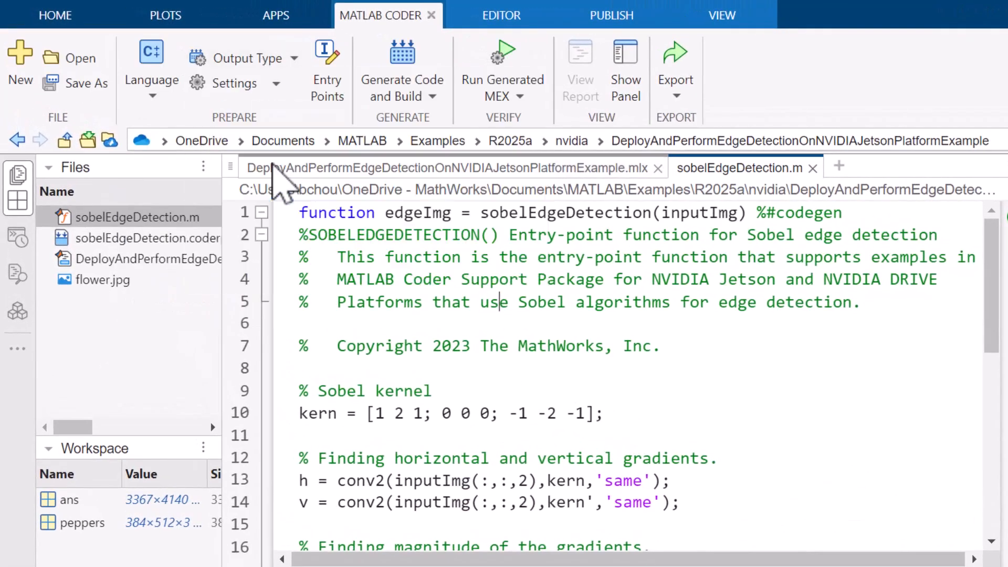
left_click(401, 71)
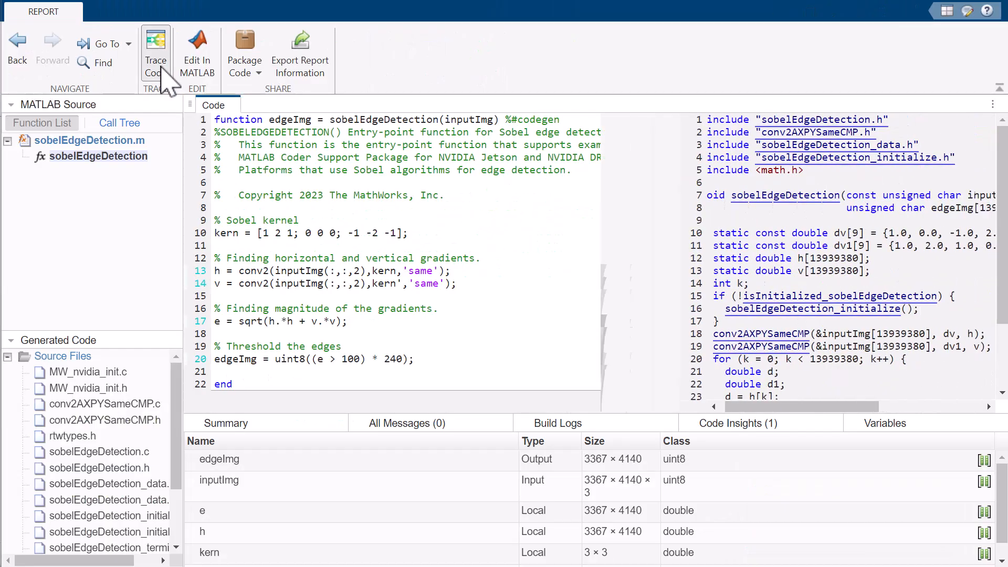
left_click(155, 52)
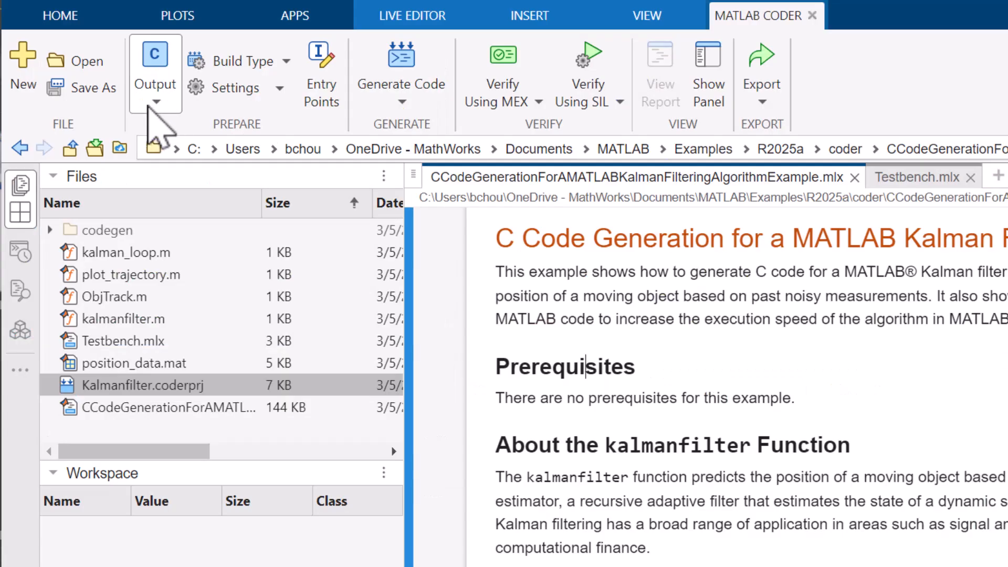
Review the output language choices (C) and the available build types (static library).
left_click(155, 99)
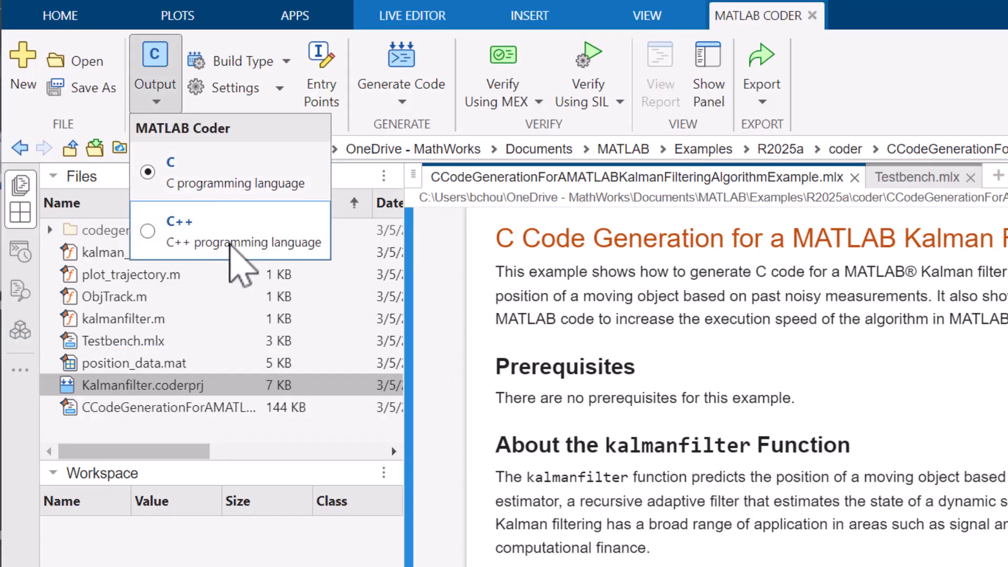
left_click(230, 61)
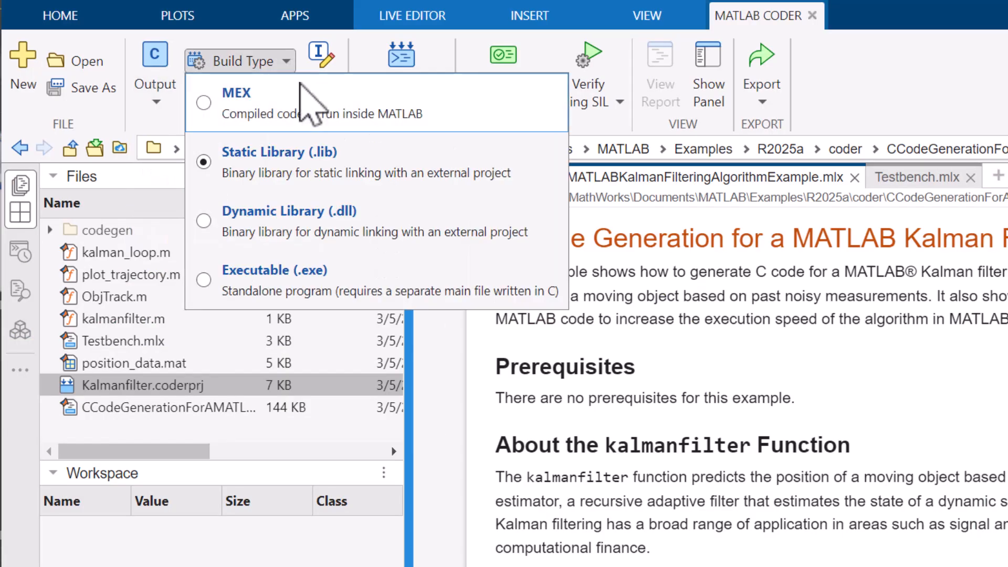
mouse_move(341, 280)
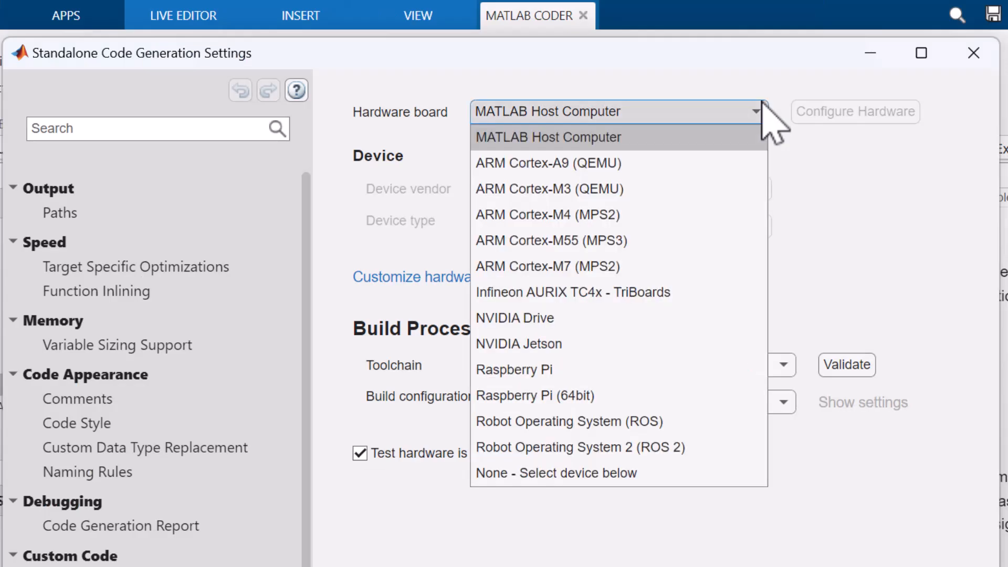
mouse_move(534, 395)
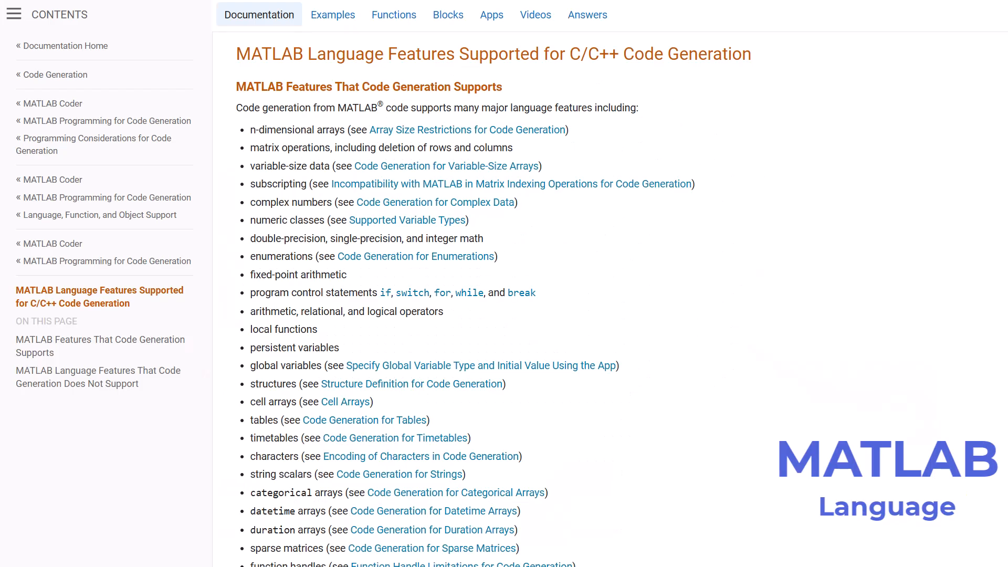
Show the 'MATLAB Language Features Supported for C/C++ Code Generation' documentation page.
left_click(393, 14)
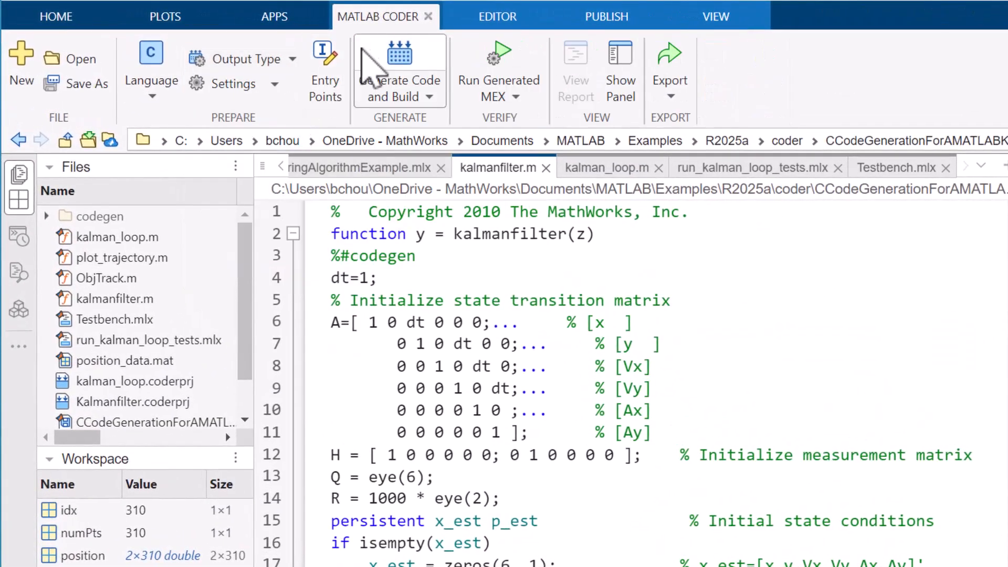
Generate and build MEX code for kalman_loop, then run the generated MEX.
left_click(399, 57)
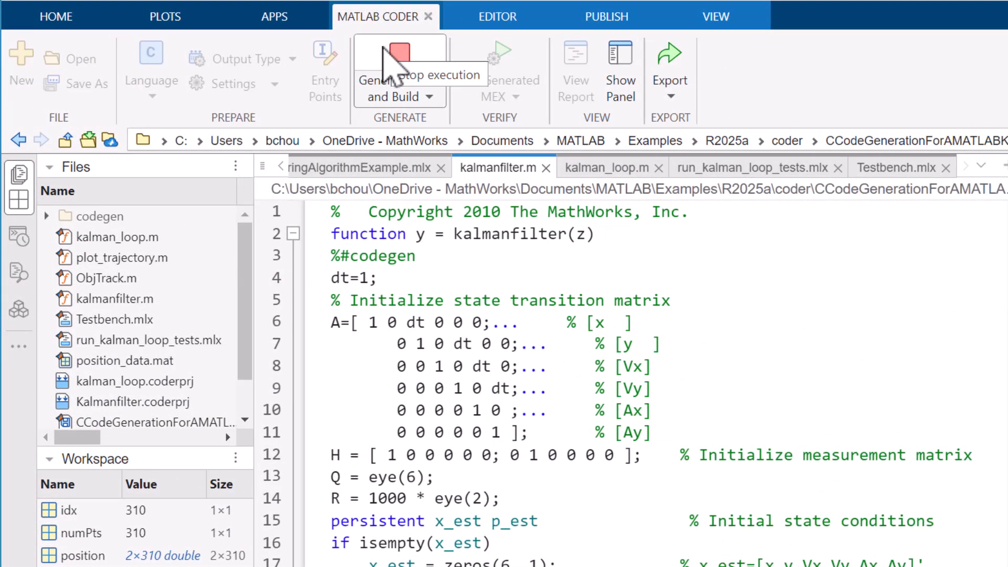
left_click(394, 57)
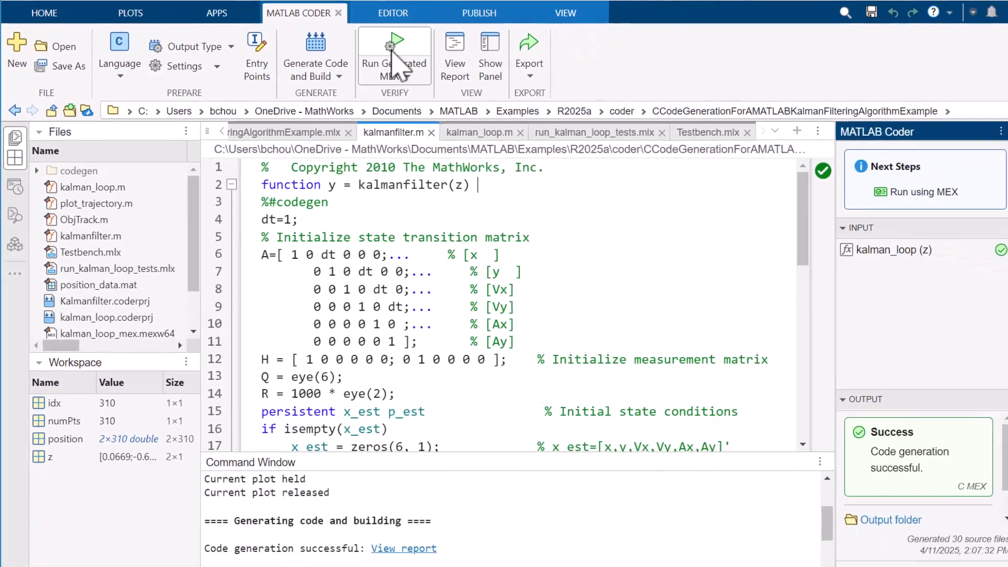
left_click(393, 62)
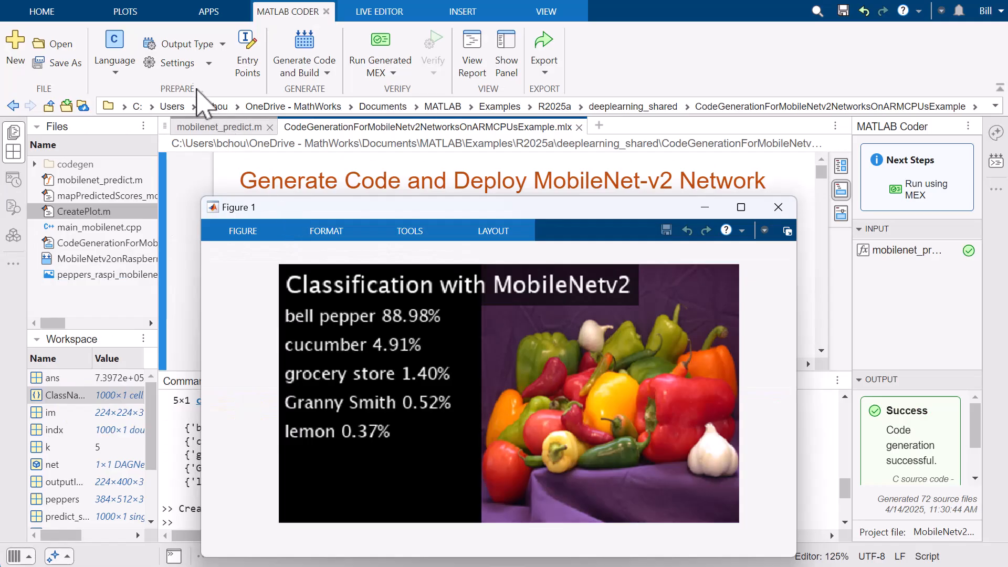
Enable the OpenMP library and automatic parallelization in the Speed settings.
left_click(177, 63)
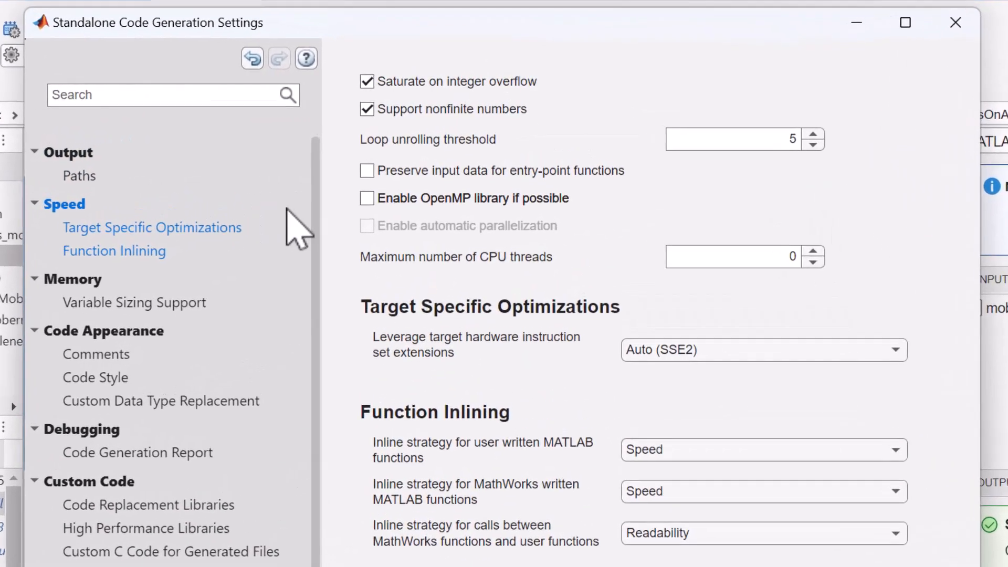
left_click(367, 198)
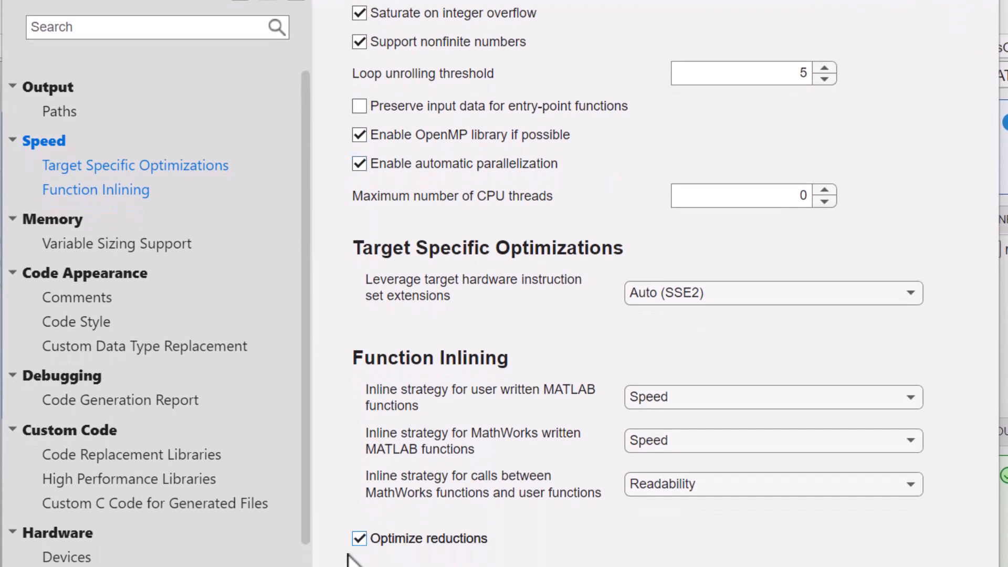
Enable dynamic memory allocation and re-entrant code, then list instruction set extensions.
left_click(117, 244)
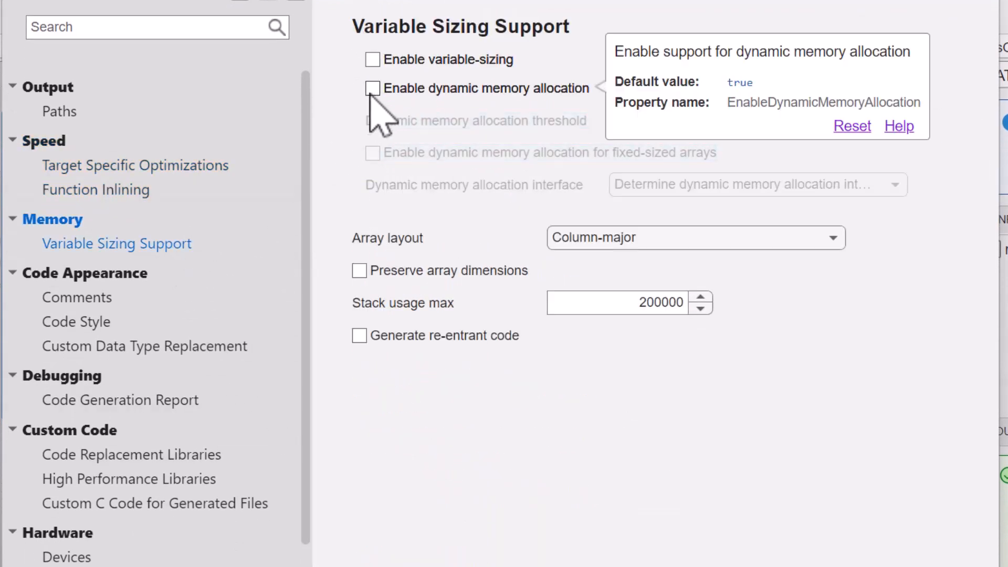
left_click(372, 89)
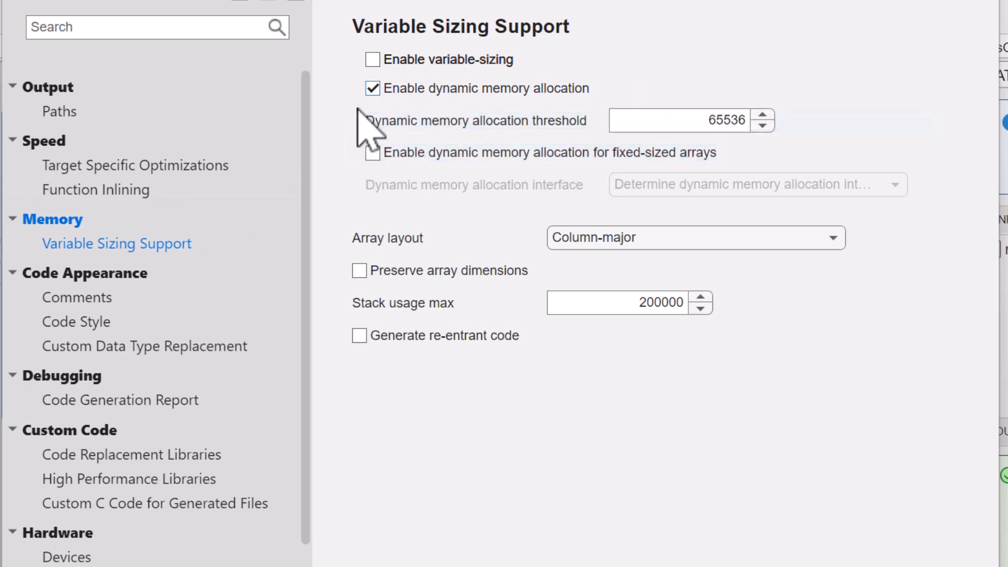
left_click(695, 237)
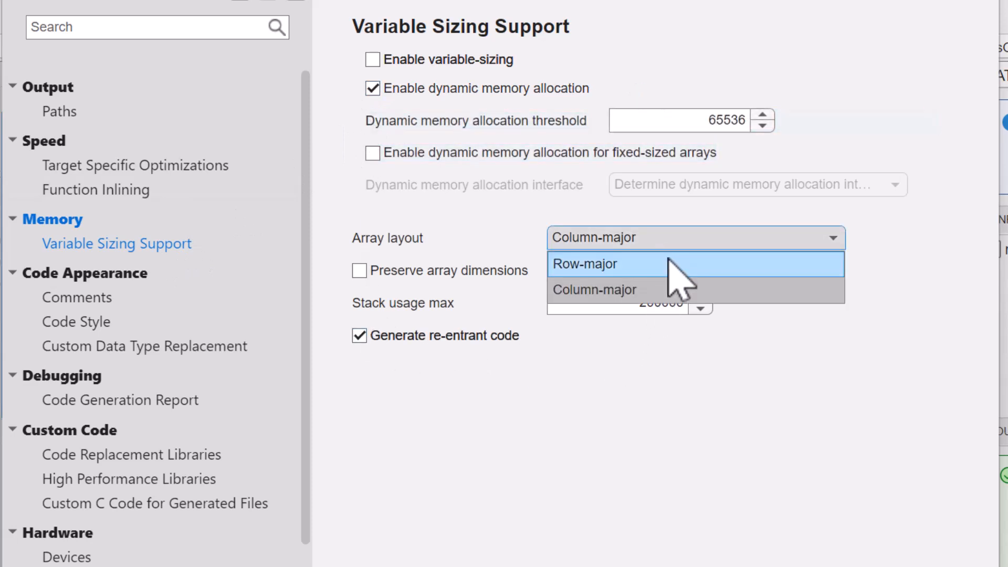
left_click(584, 264)
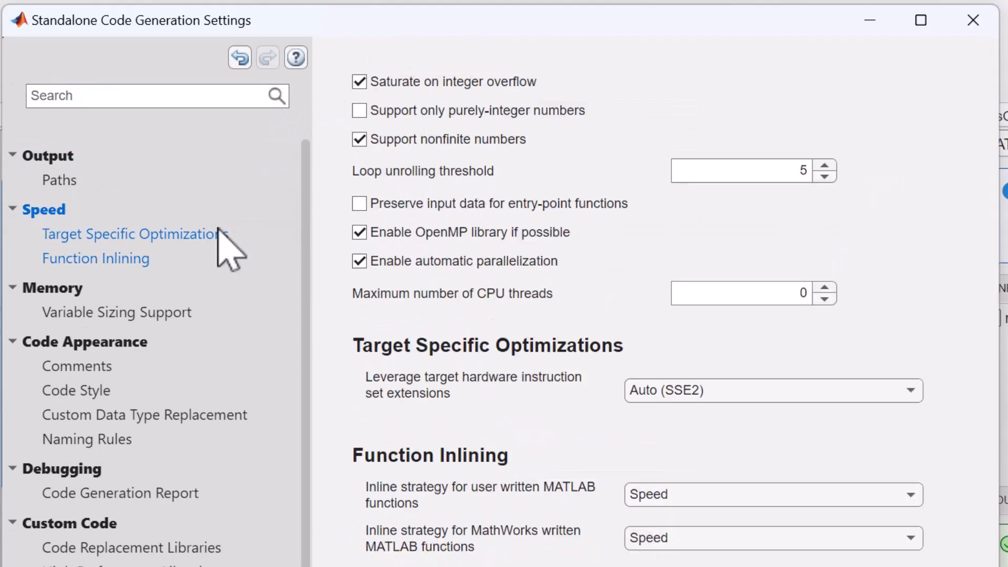
left_click(771, 390)
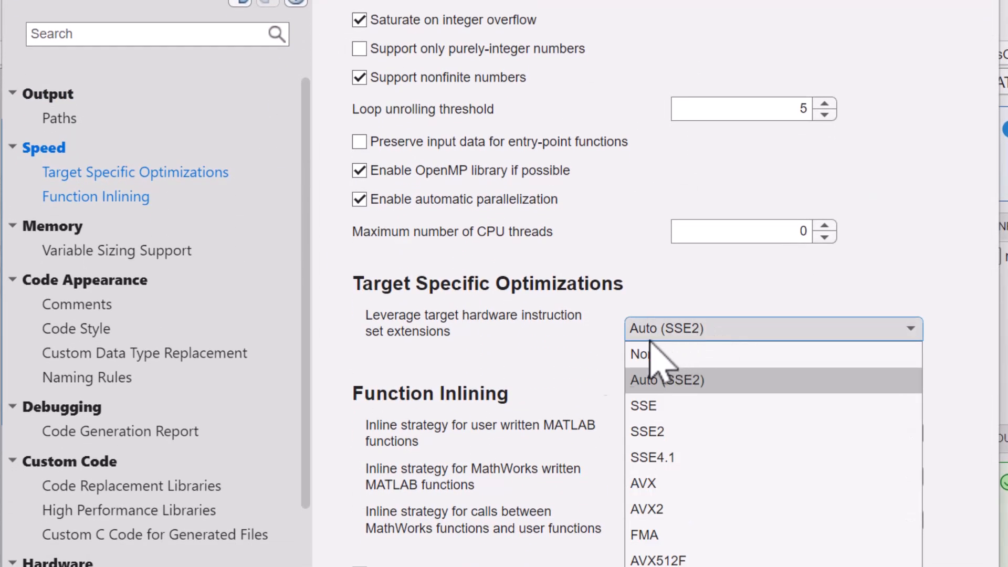